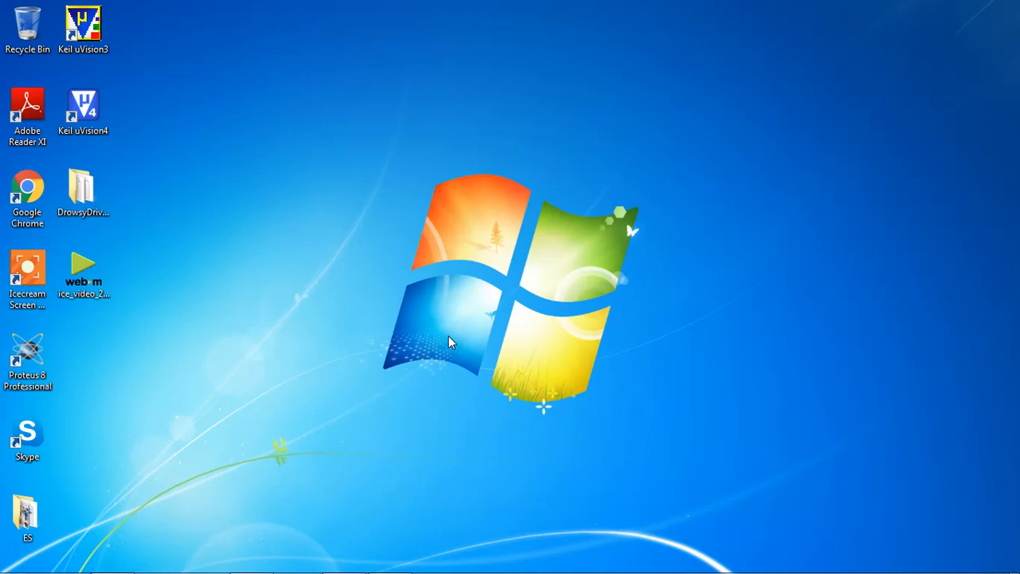
pyautogui.moveTo(151, 249)
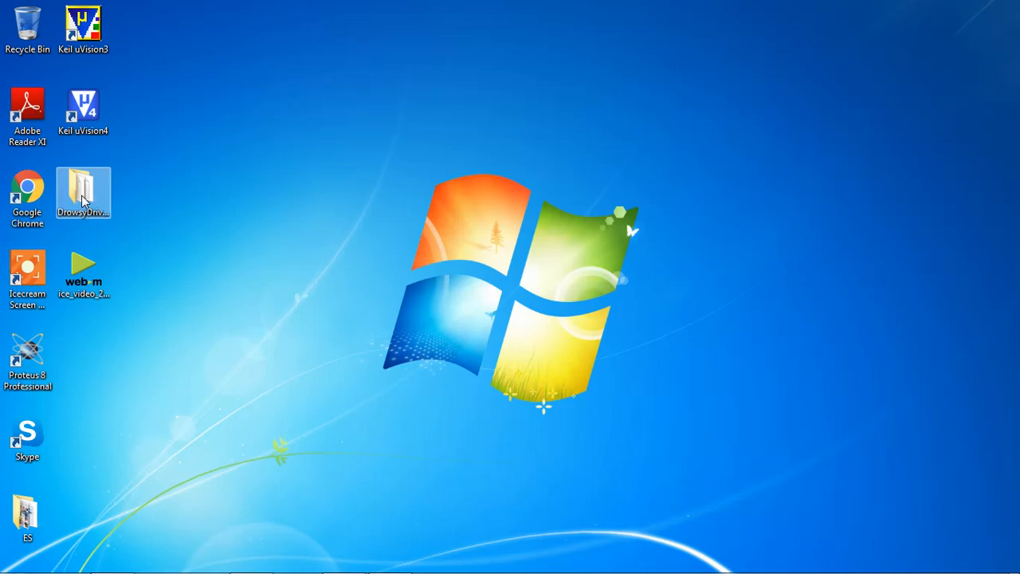
# Step: Open the DrowsyDriverDetection folder and select the Drowsy µVision4 project file
pyautogui.doubleClick(83, 185)
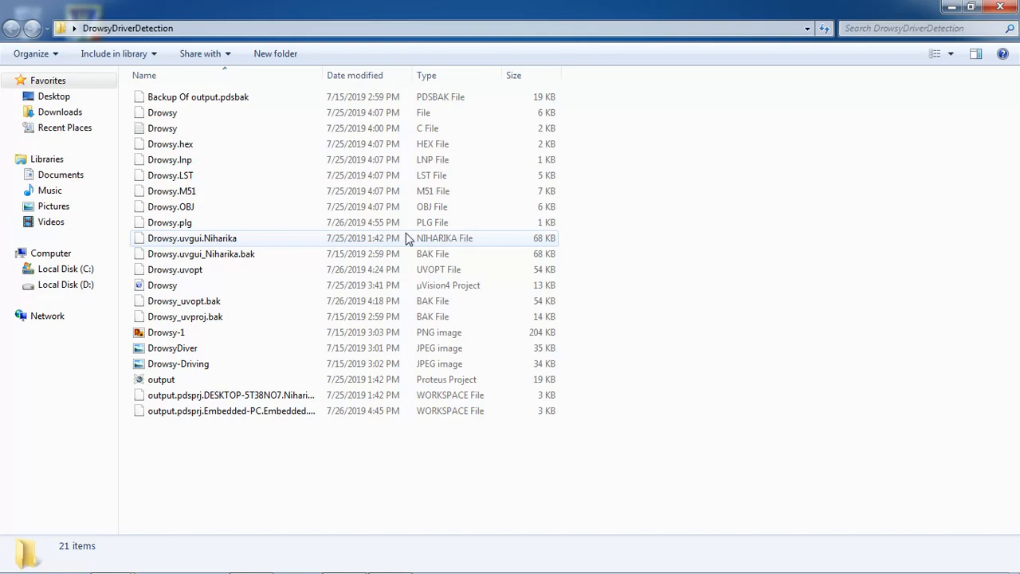
pyautogui.moveTo(310, 365)
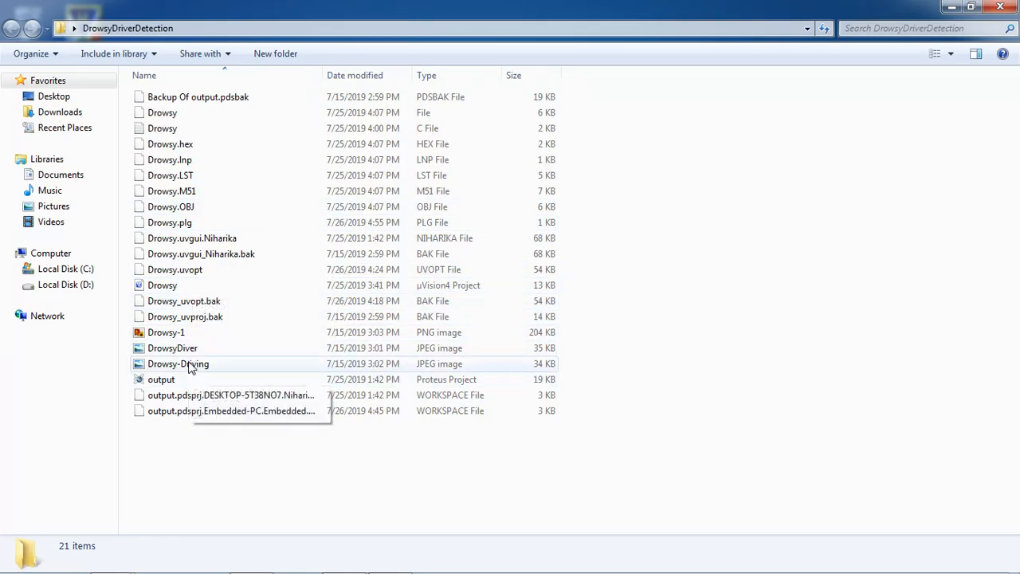
pyautogui.click(162, 284)
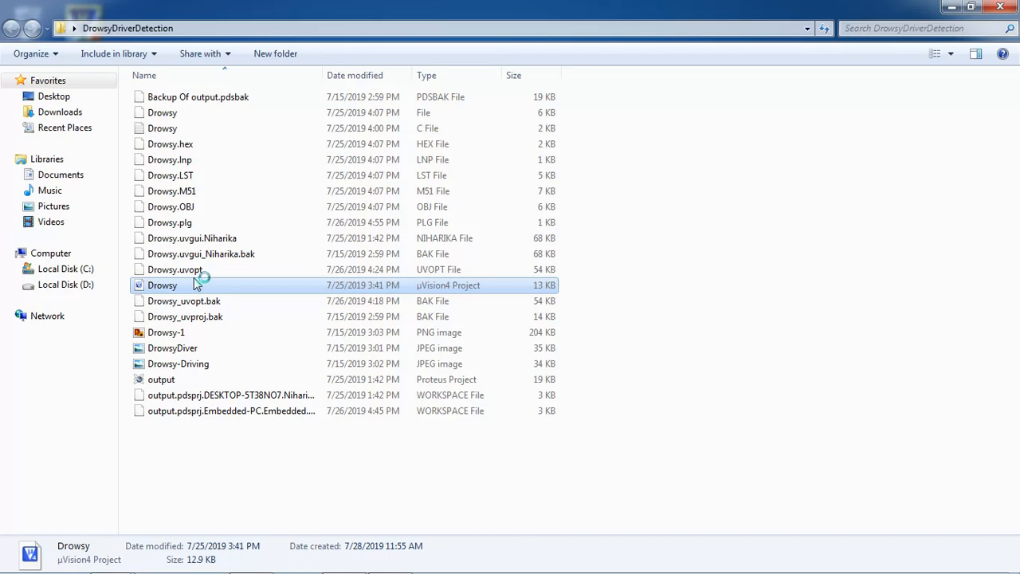
# Step: Open Drowsy.uvproj in Keil and review the REGX51.H include line
pyautogui.doubleClick(162, 285)
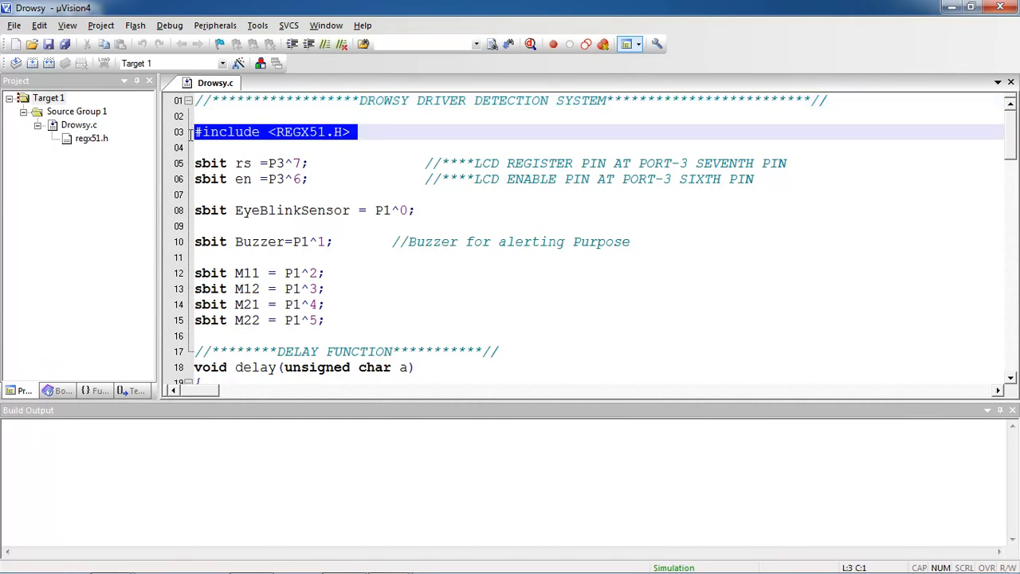
pyautogui.click(213, 116)
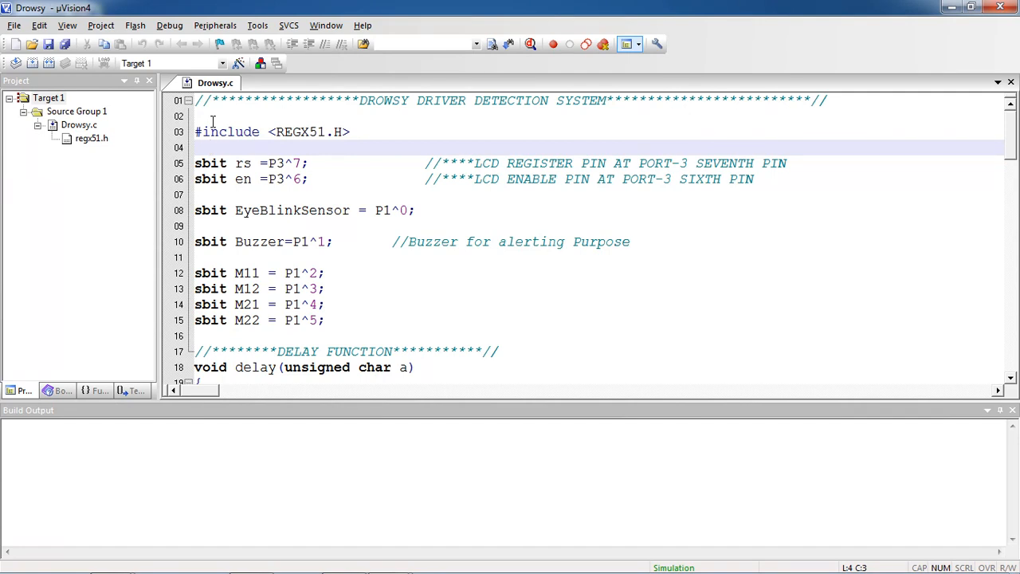
pyautogui.click(195, 148)
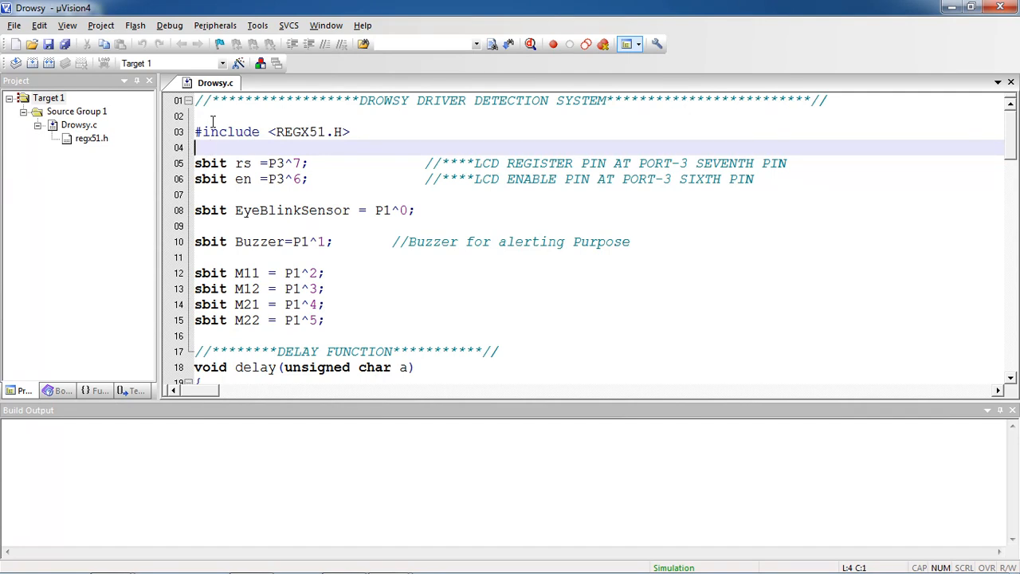
pyautogui.moveTo(326, 175)
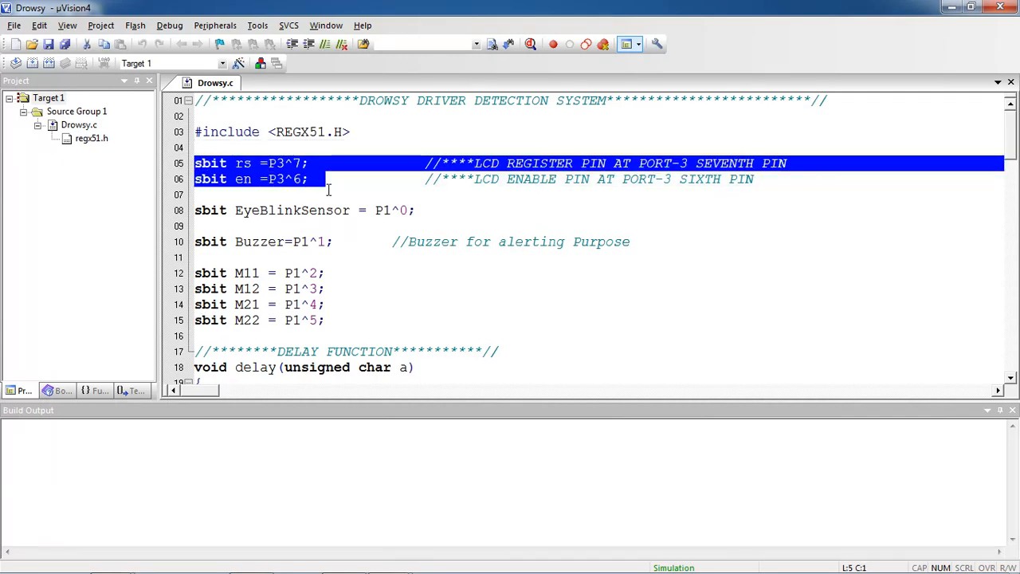
# Step: Review Drowsy.c's LCD, EyeBlinkSensor, buzzer and motor pin declarations
pyautogui.click(313, 179)
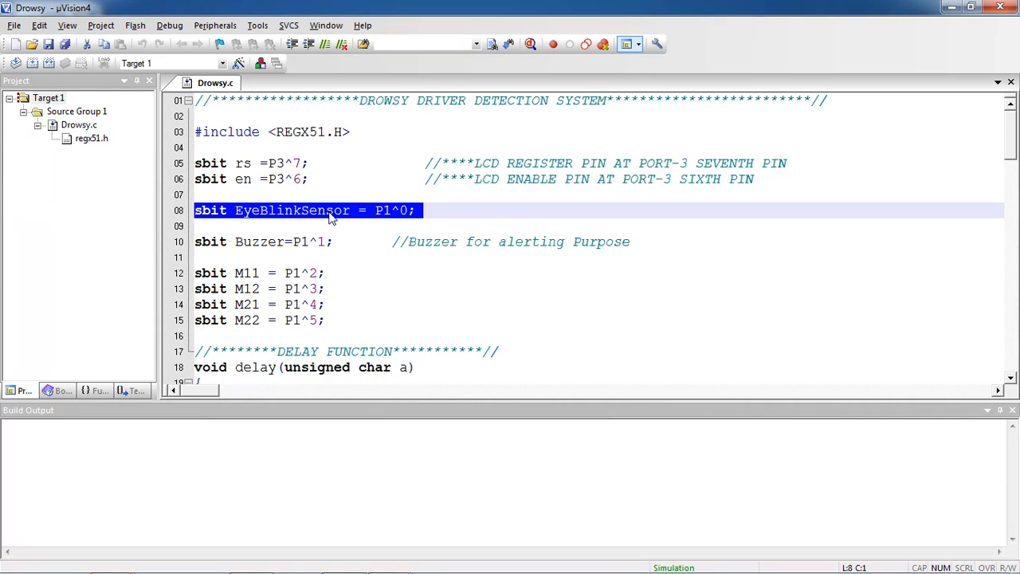
pyautogui.click(361, 227)
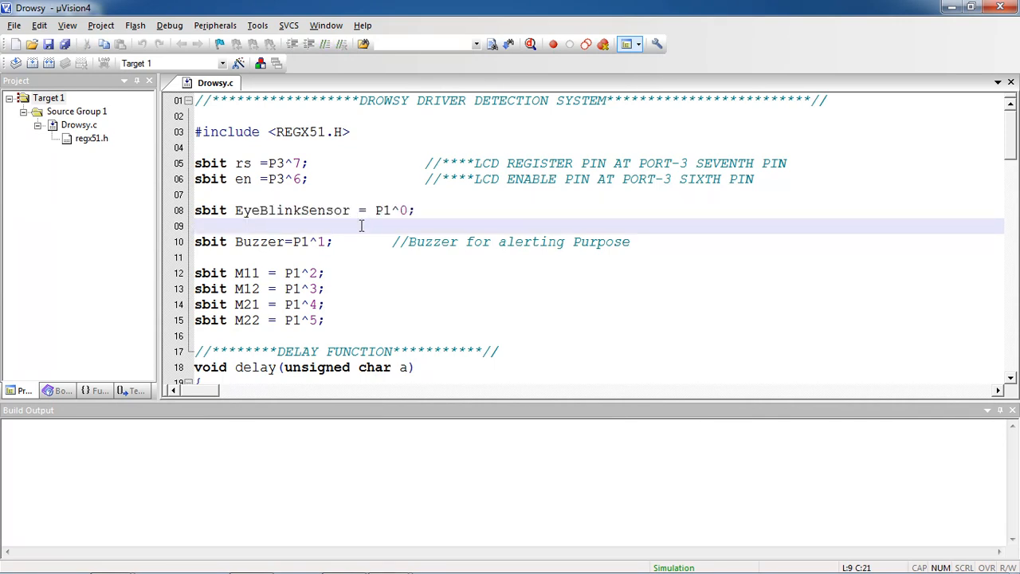
pyautogui.click(359, 257)
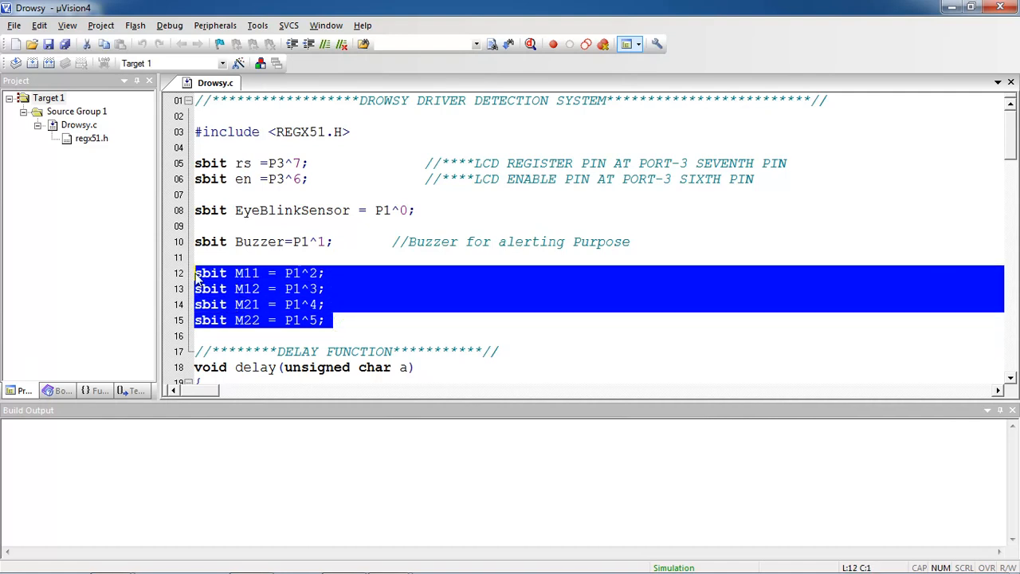
pyautogui.click(351, 304)
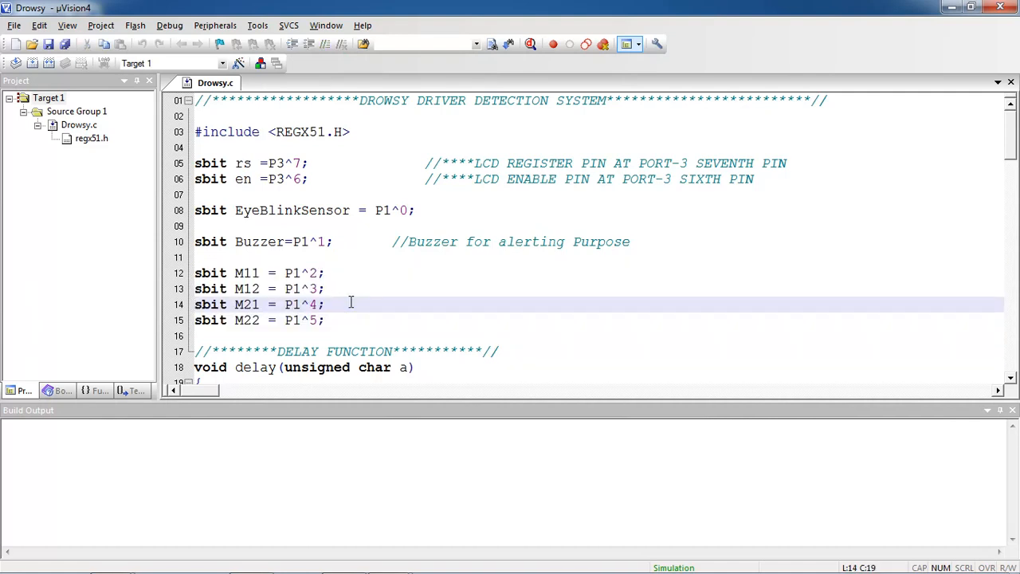
pyautogui.moveTo(357, 311)
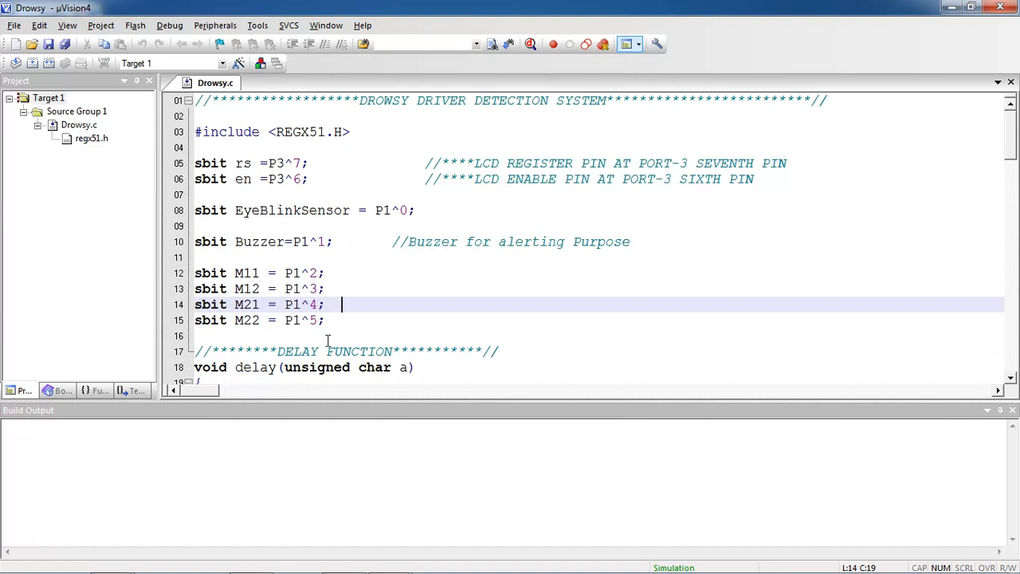
pyautogui.scroll(-3)
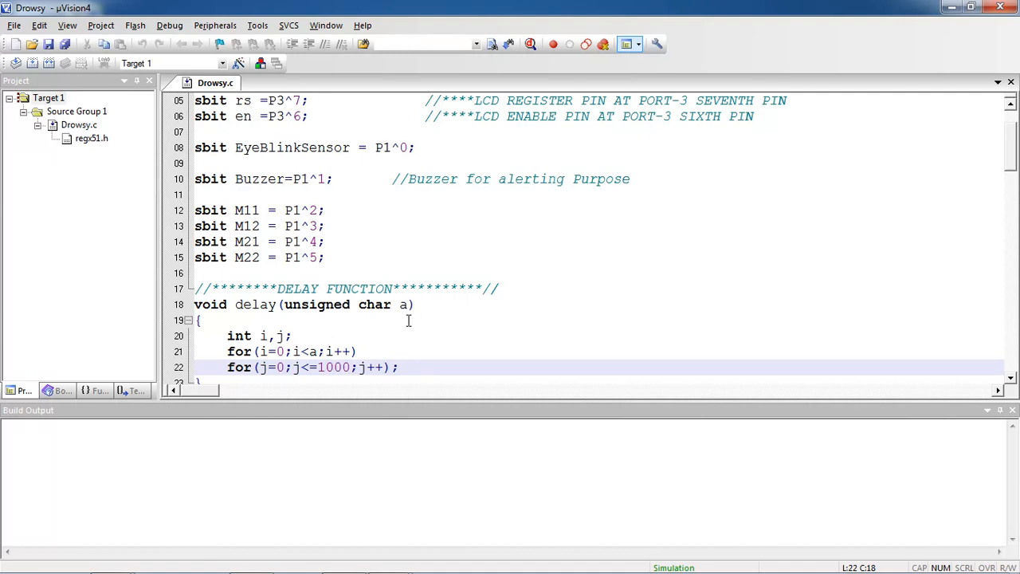
pyautogui.scroll(-3)
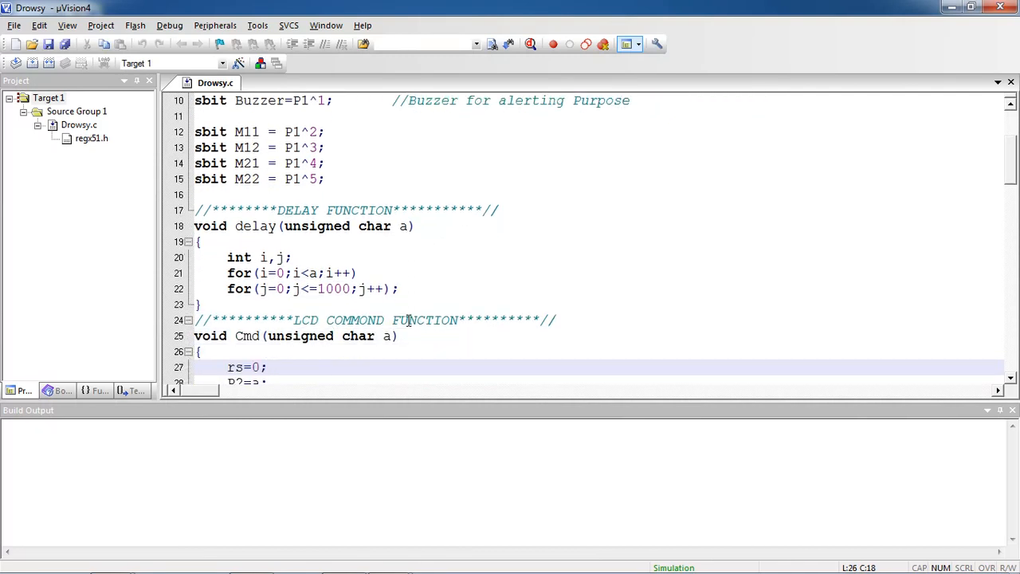
pyautogui.scroll(-3)
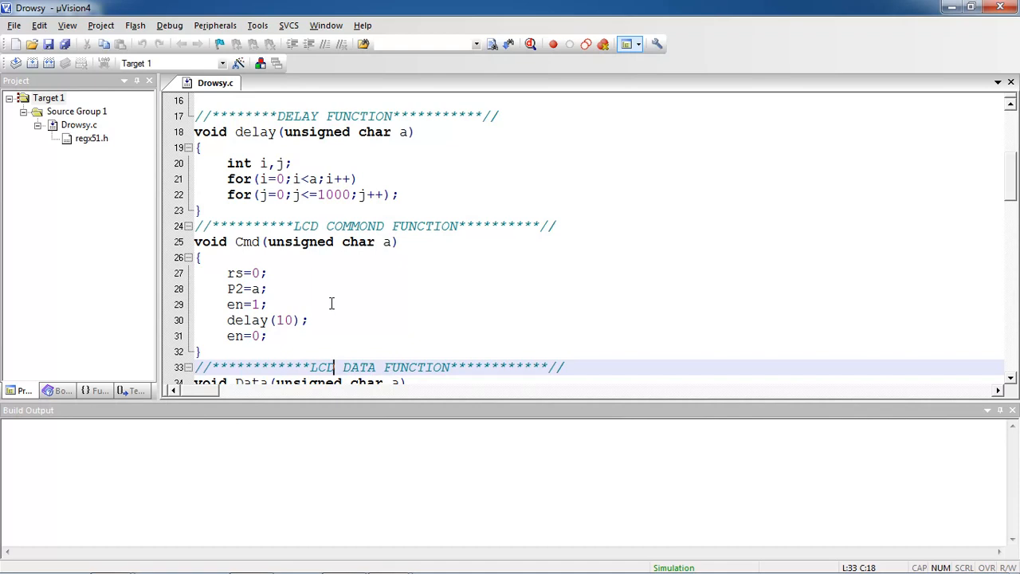
pyautogui.scroll(-3)
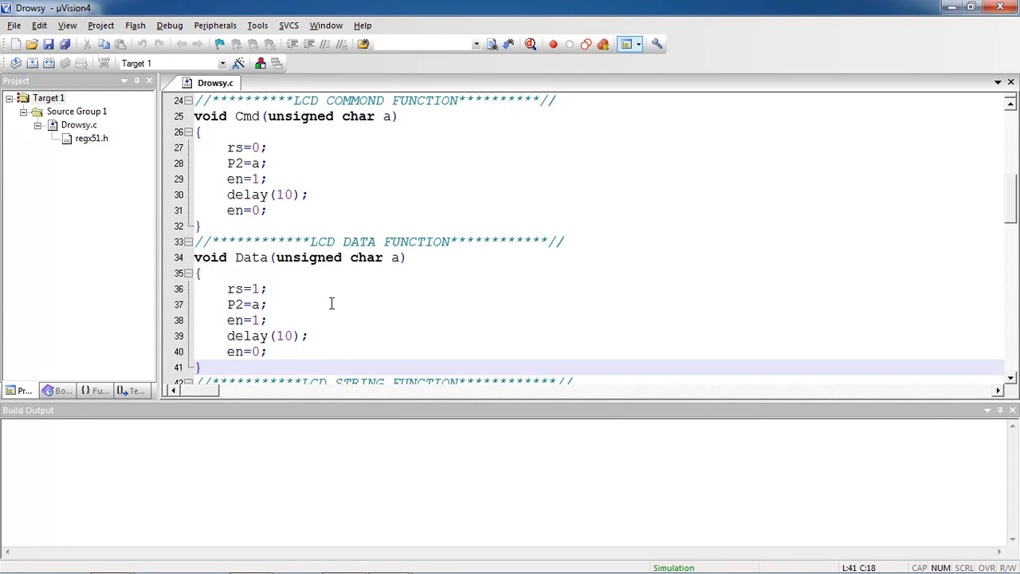
pyautogui.scroll(-3)
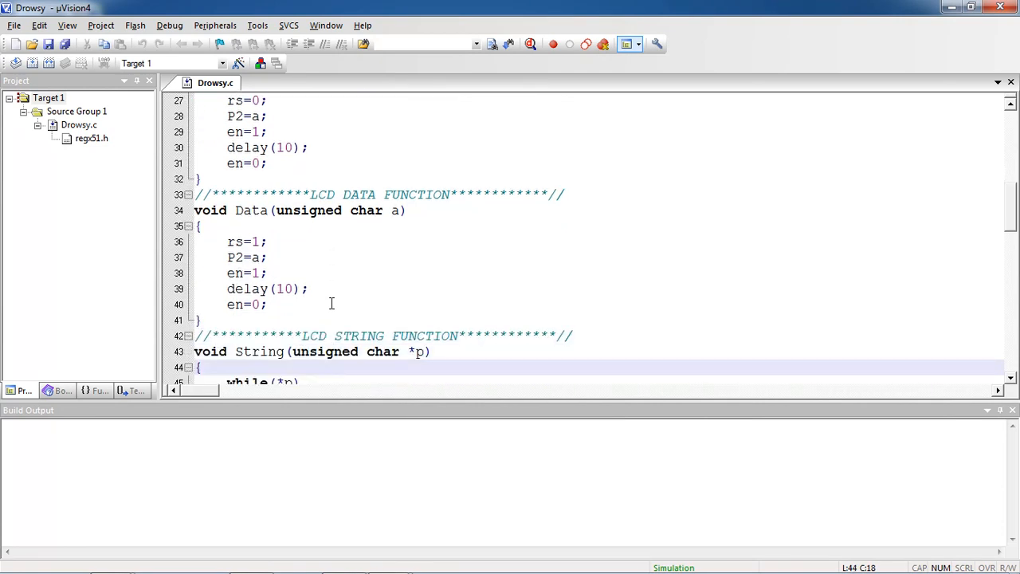
pyautogui.doubleClick(255, 289)
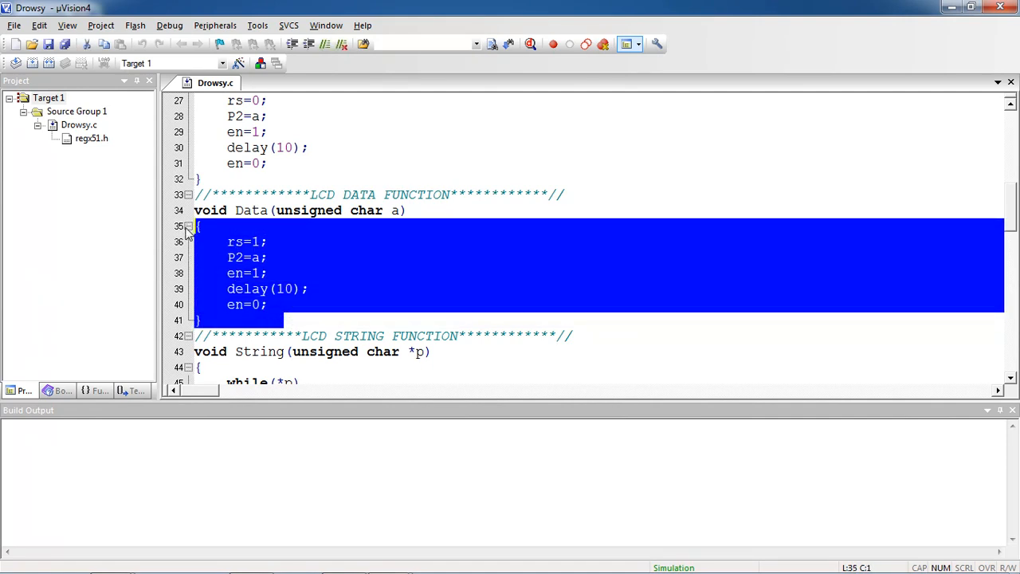
pyautogui.click(255, 241)
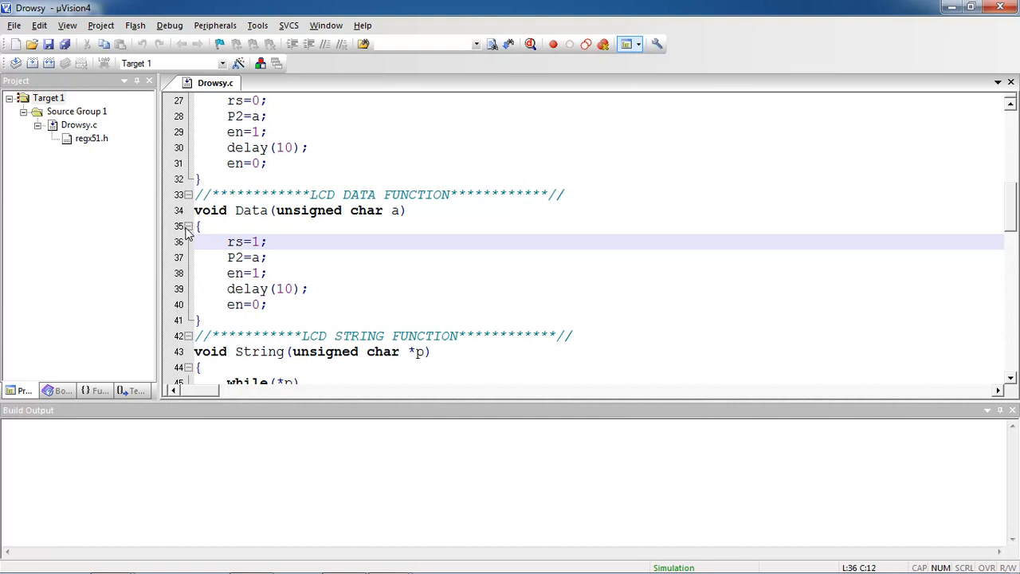
pyautogui.click(284, 366)
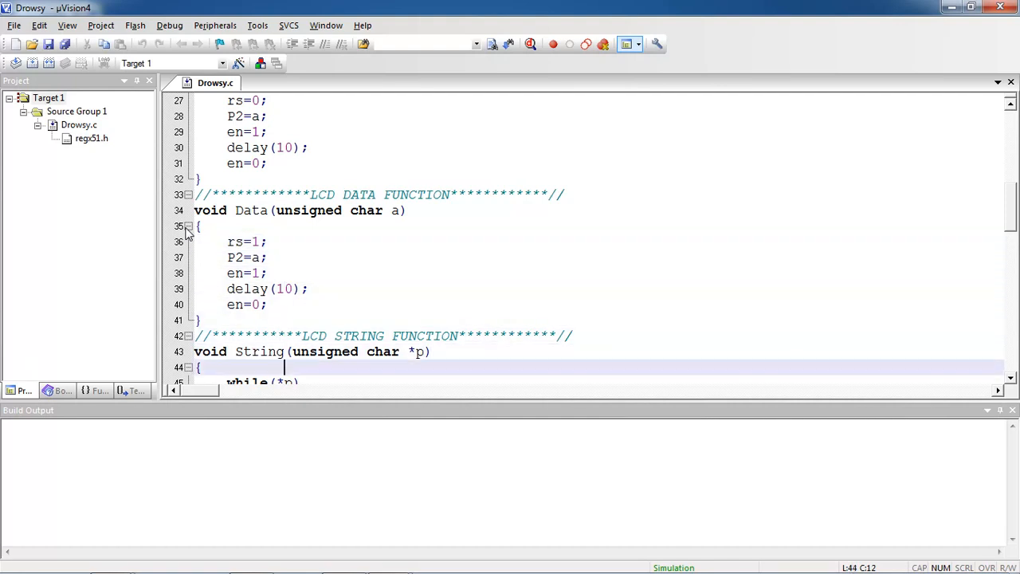
pyautogui.scroll(-3)
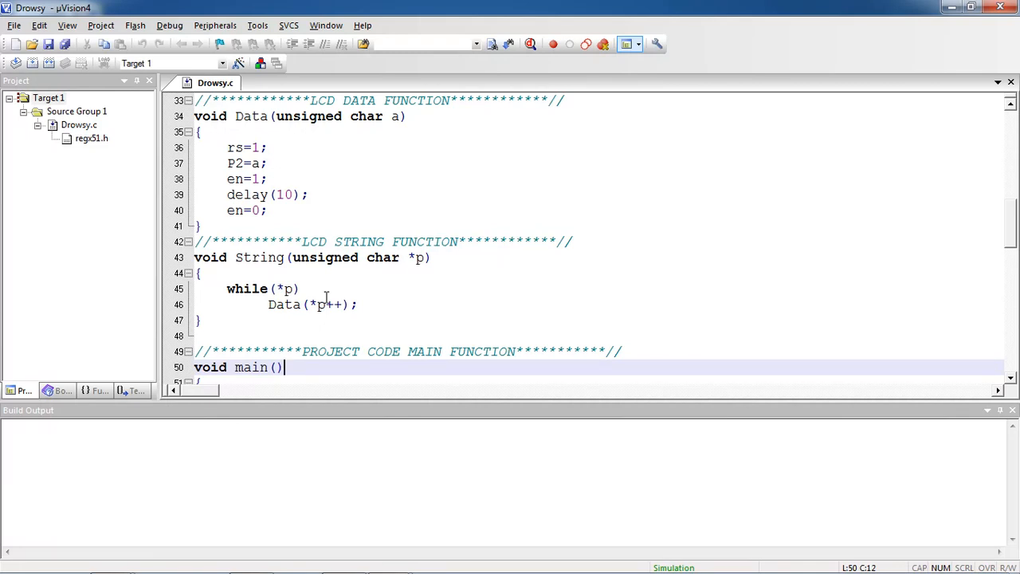
pyautogui.scroll(-3)
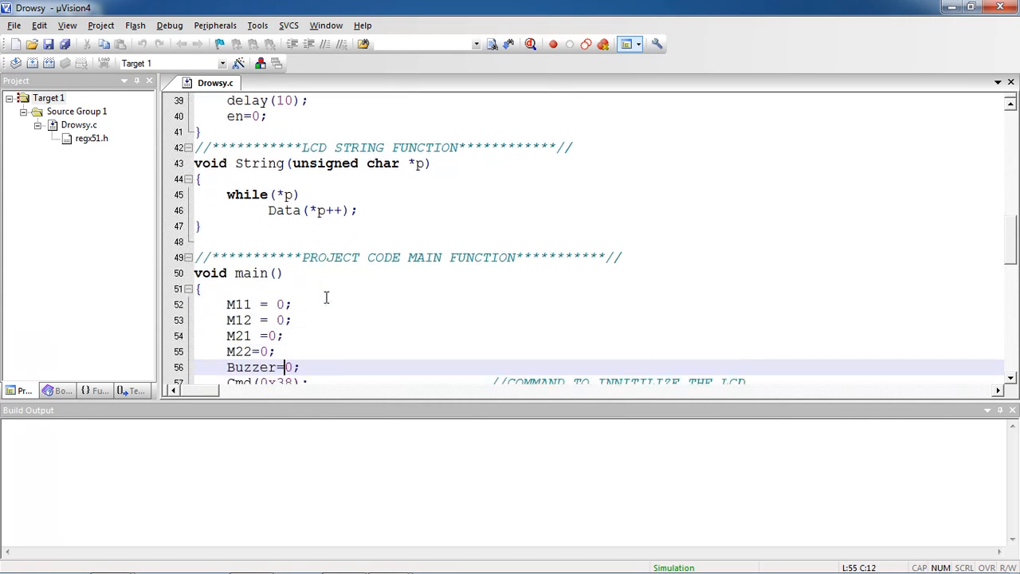
pyautogui.scroll(-3)
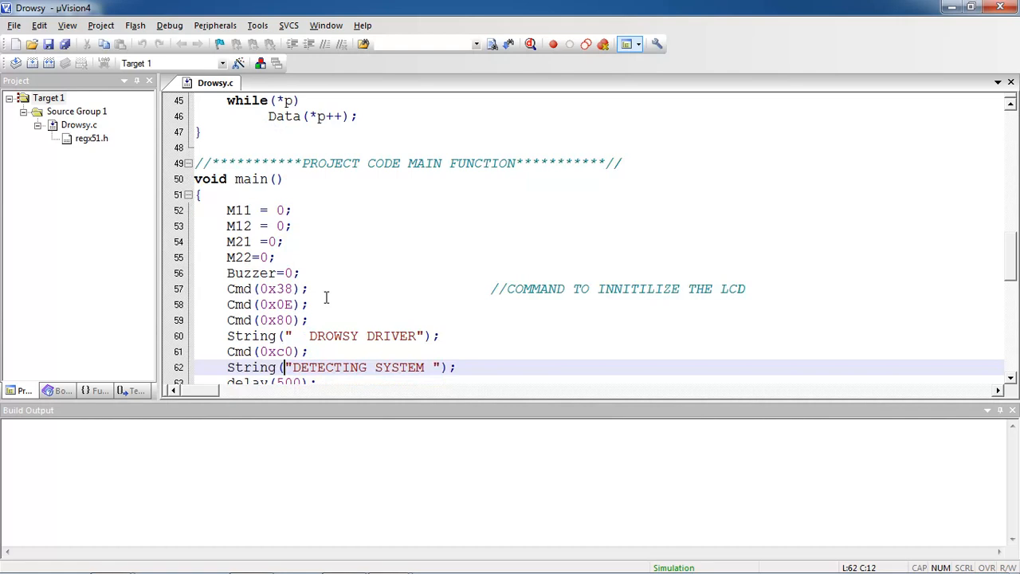
pyautogui.scroll(-3)
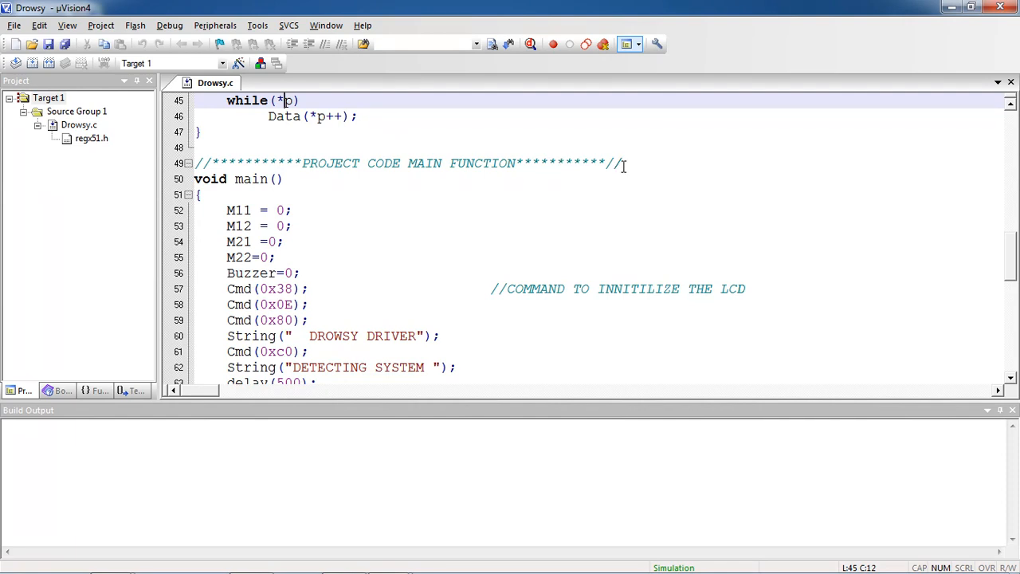
pyautogui.moveTo(405, 168)
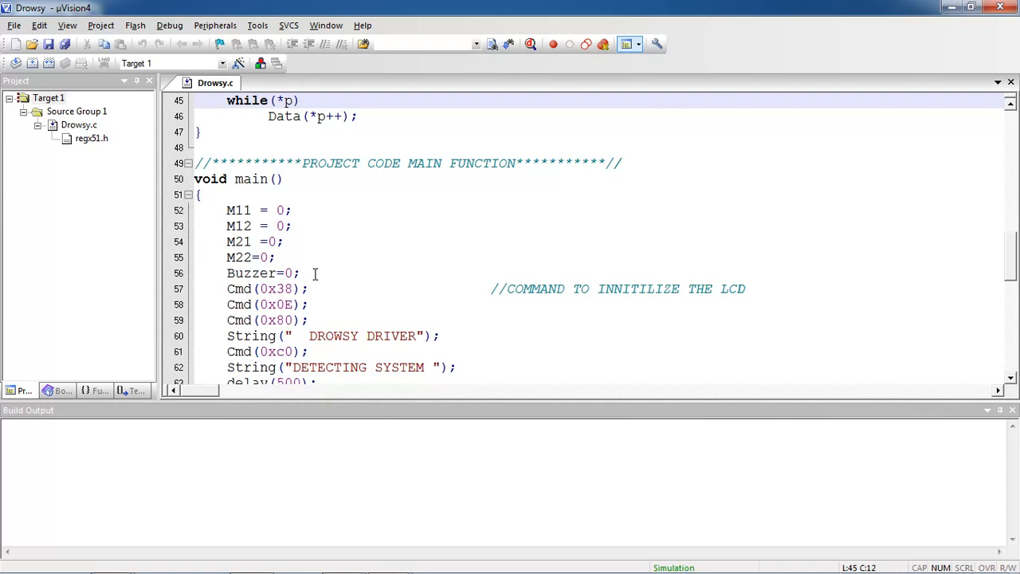
pyautogui.moveTo(226, 226); pyautogui.dragTo(301, 272)
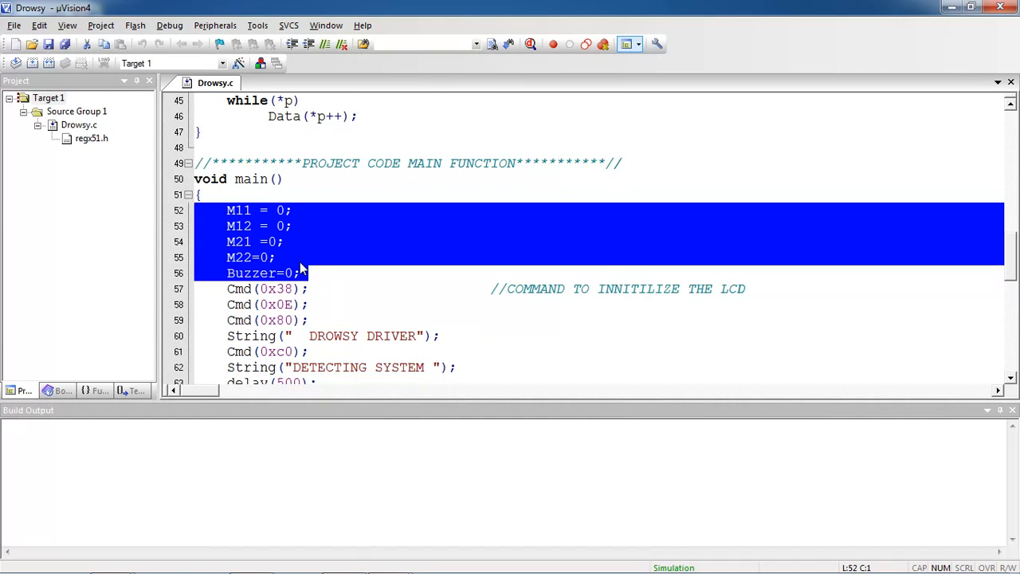
pyautogui.click(289, 256)
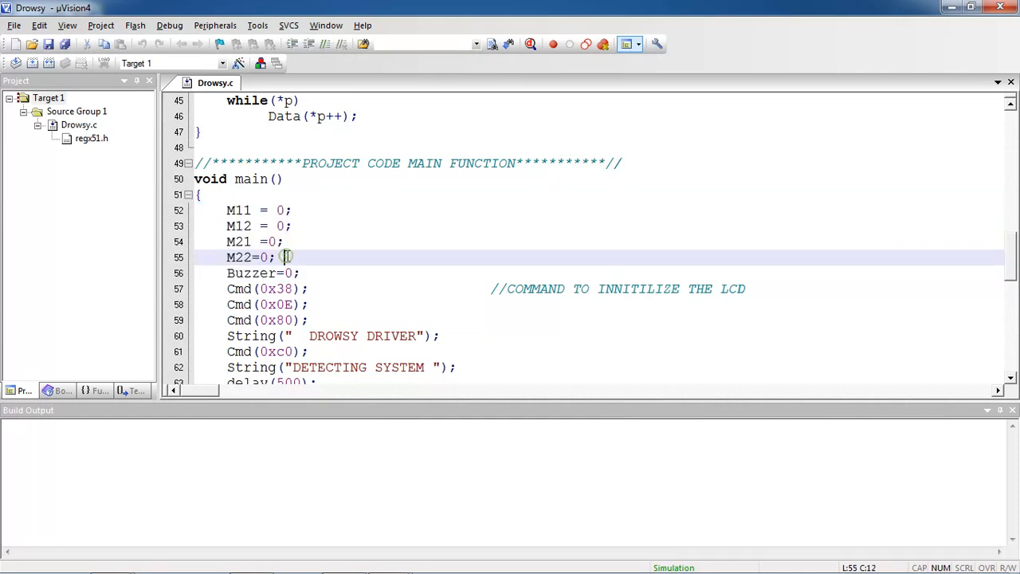
pyautogui.moveTo(287, 256); pyautogui.dragTo(226, 209)
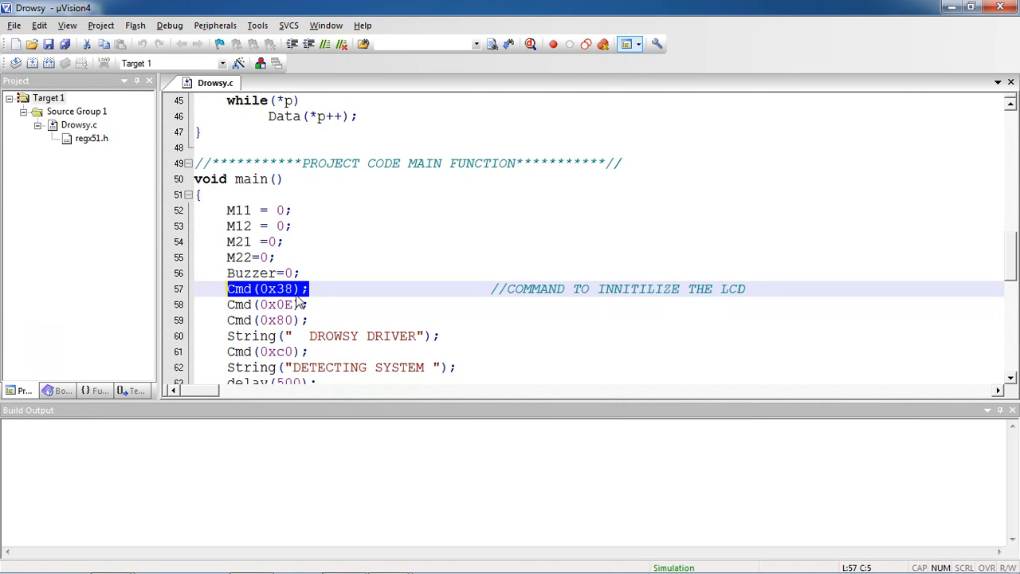
pyautogui.moveTo(299, 301)
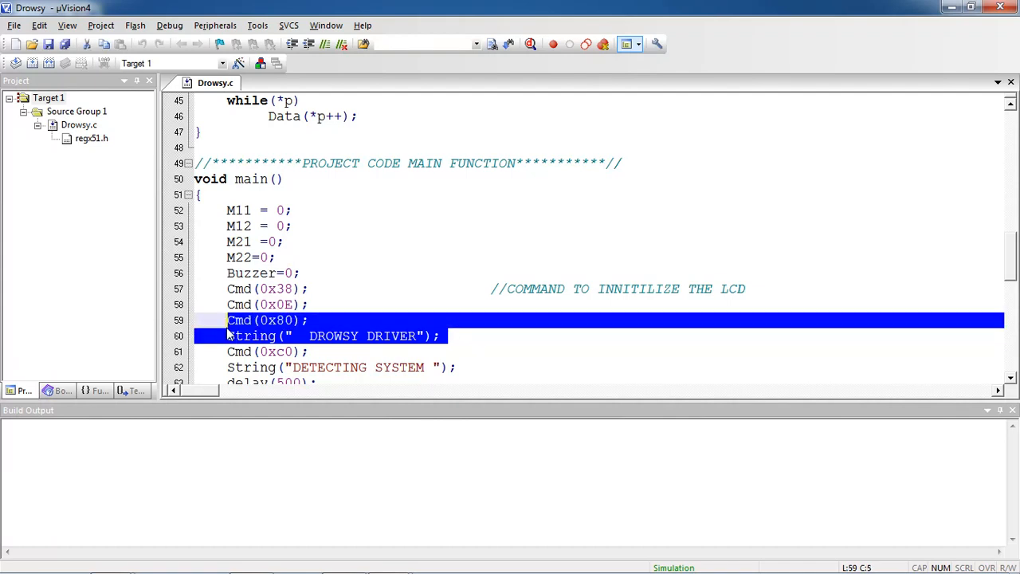
pyautogui.click(295, 335)
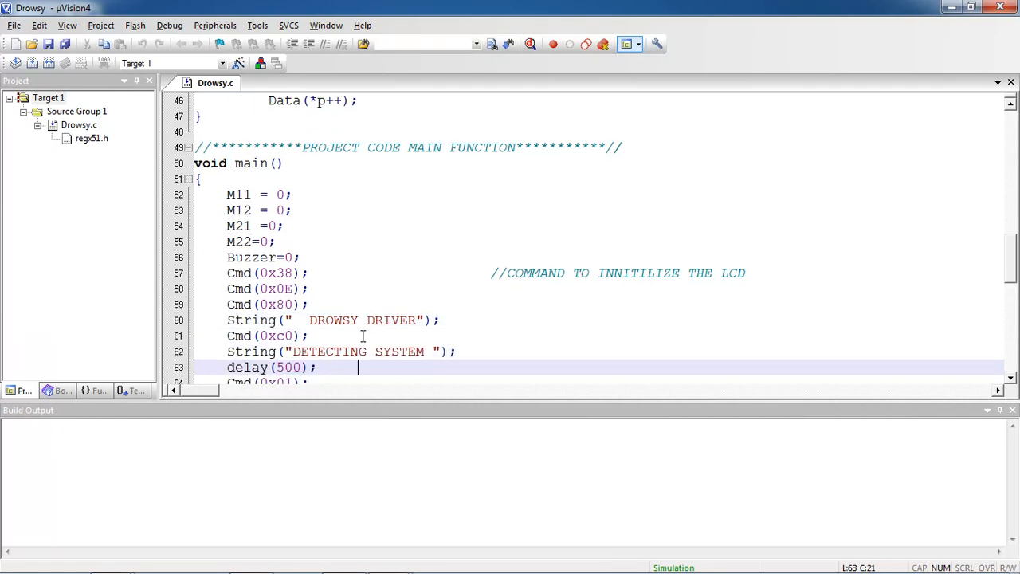
pyautogui.scroll(-3)
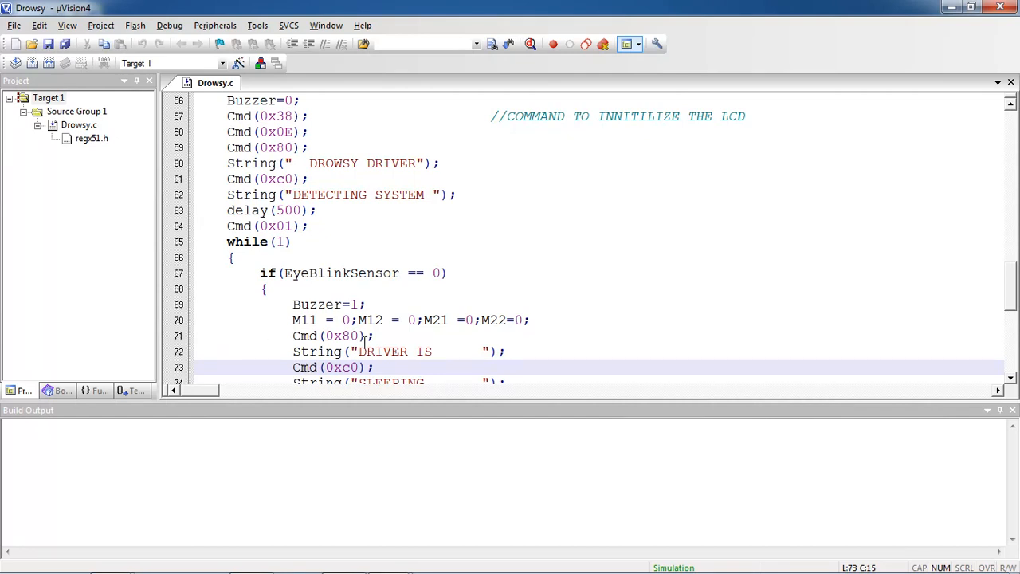
pyautogui.moveTo(338, 299)
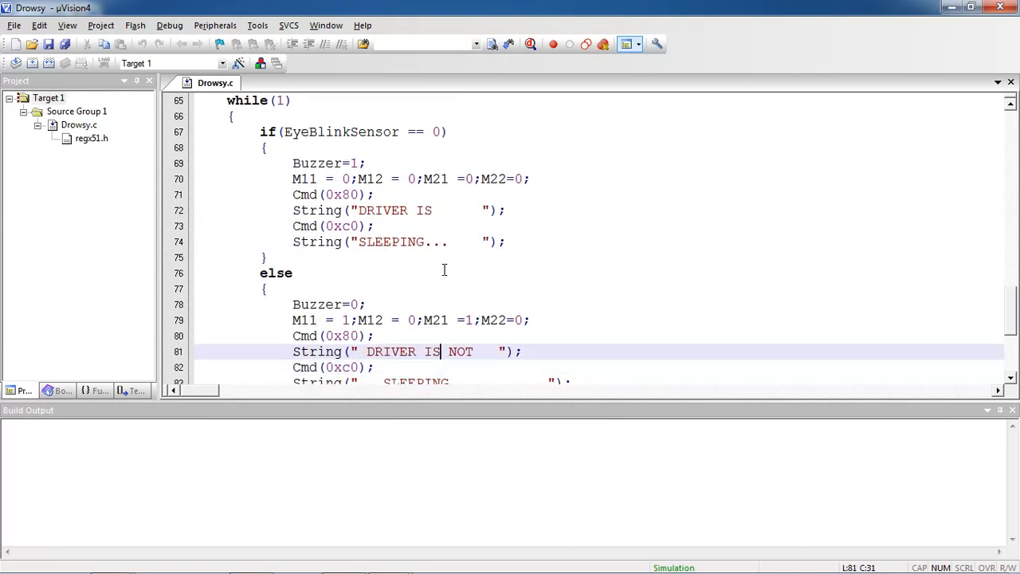
pyautogui.click(437, 178)
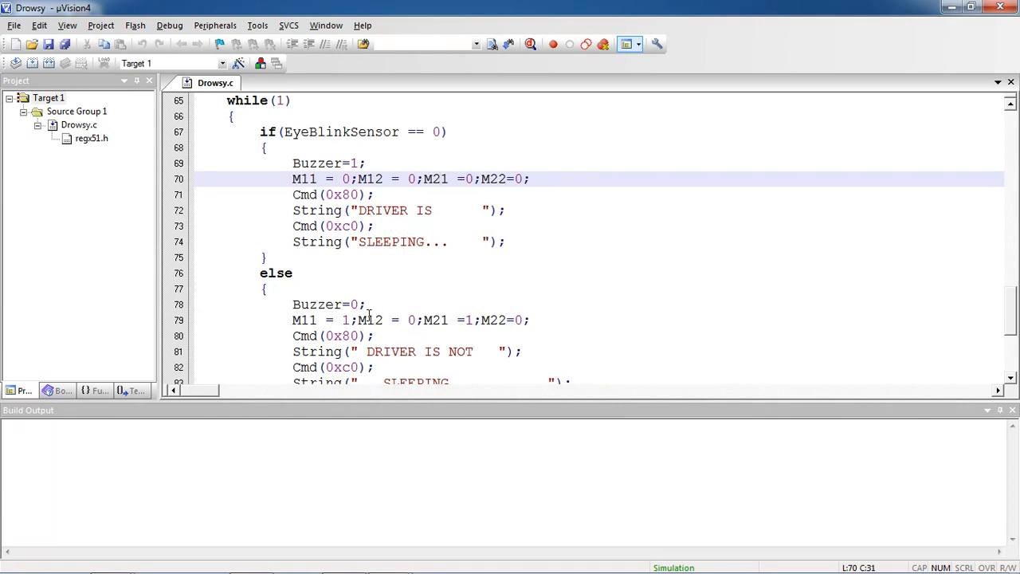
pyautogui.click(360, 209)
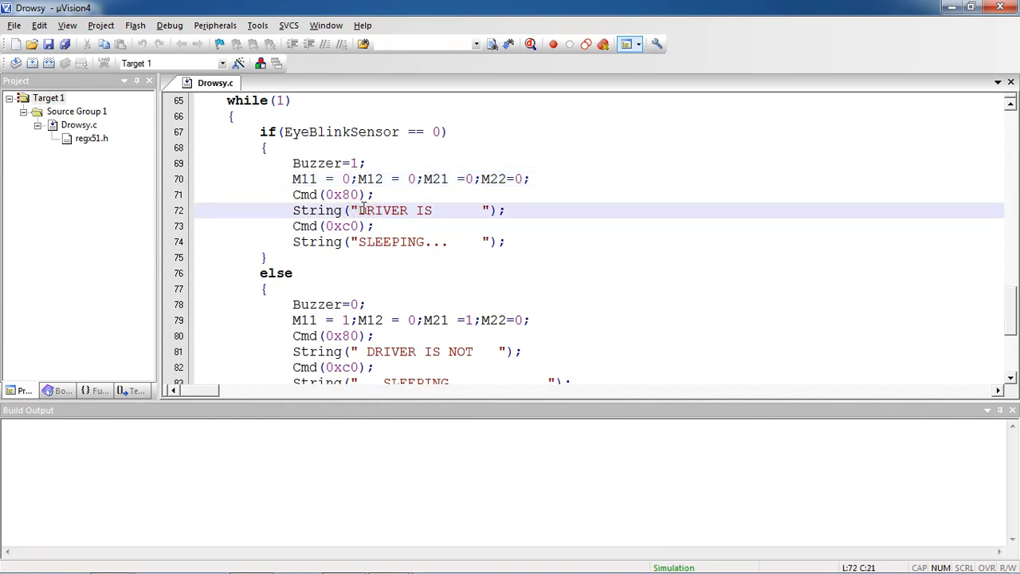
pyautogui.click(359, 242)
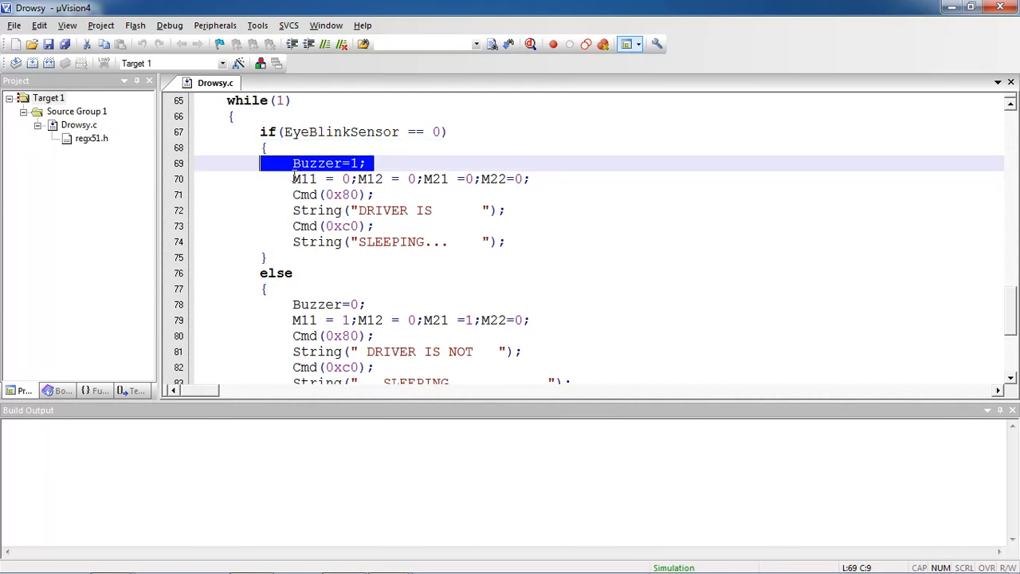
pyautogui.moveTo(365, 163); pyautogui.dragTo(474, 164)
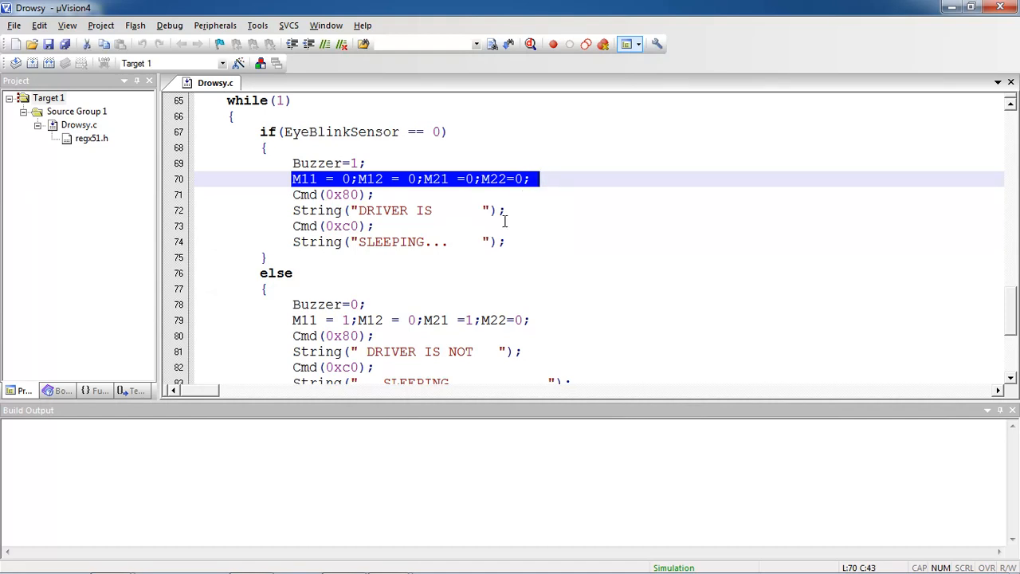
pyautogui.moveTo(479, 241)
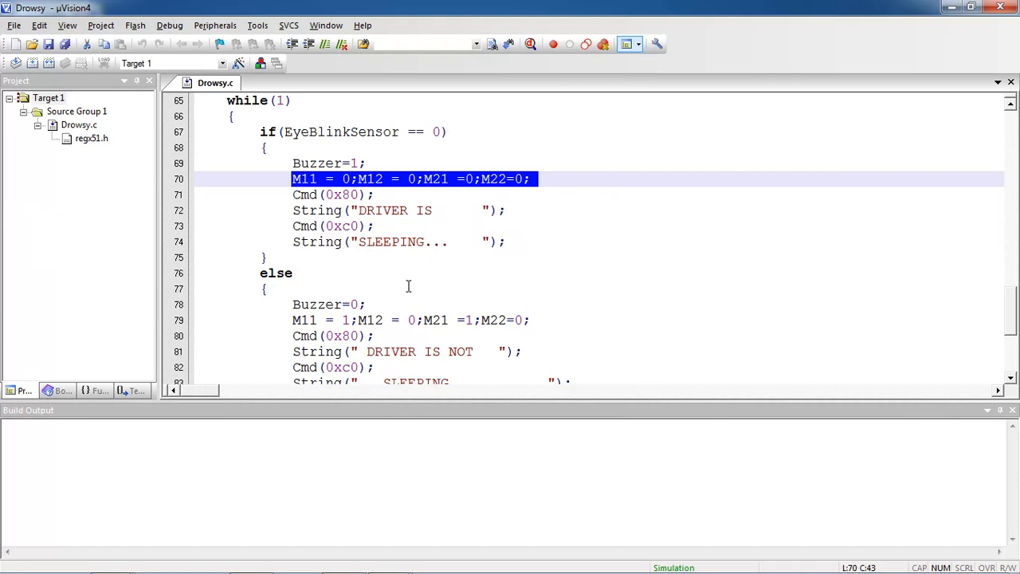
pyautogui.click(405, 352)
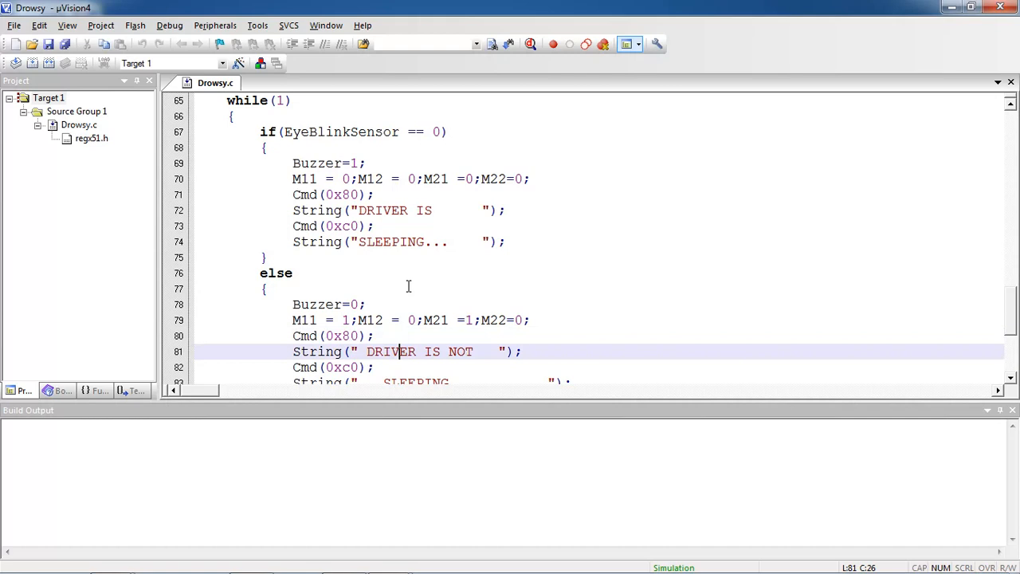
pyautogui.scroll(-3)
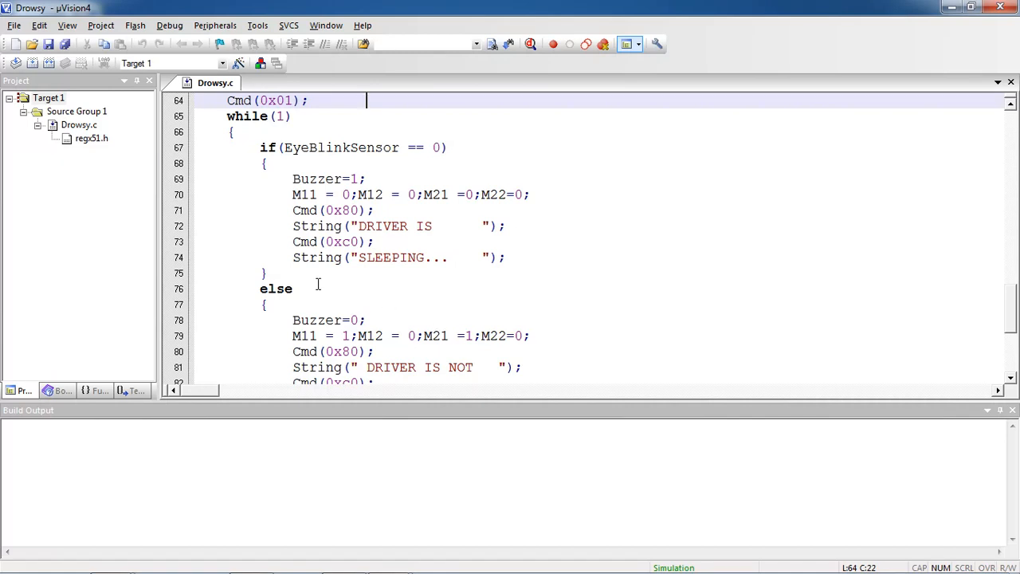
# Step: Rebuild all target files to produce Drowsy.hex with 0 errors
pyautogui.click(48, 63)
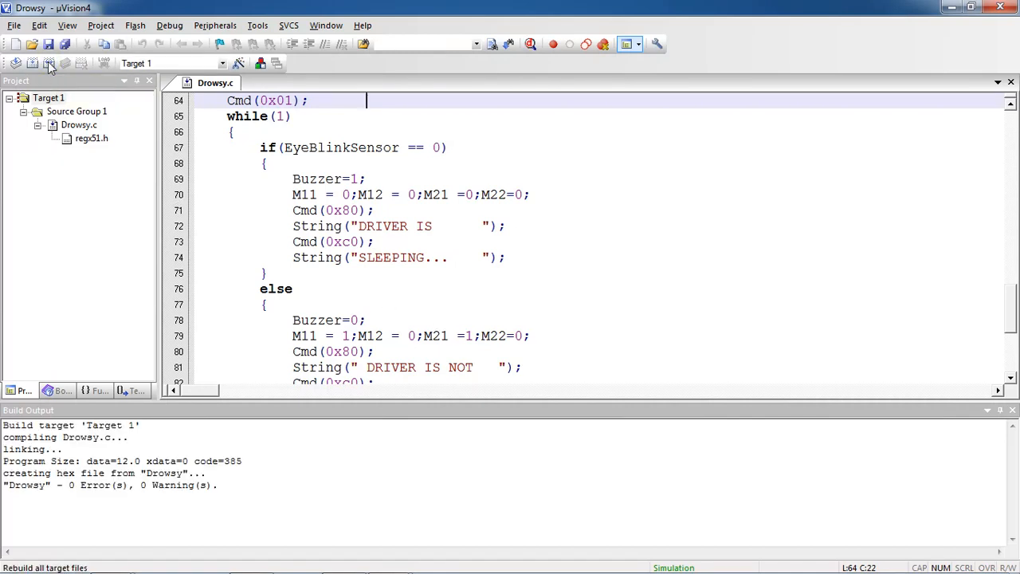
pyautogui.moveTo(164, 494)
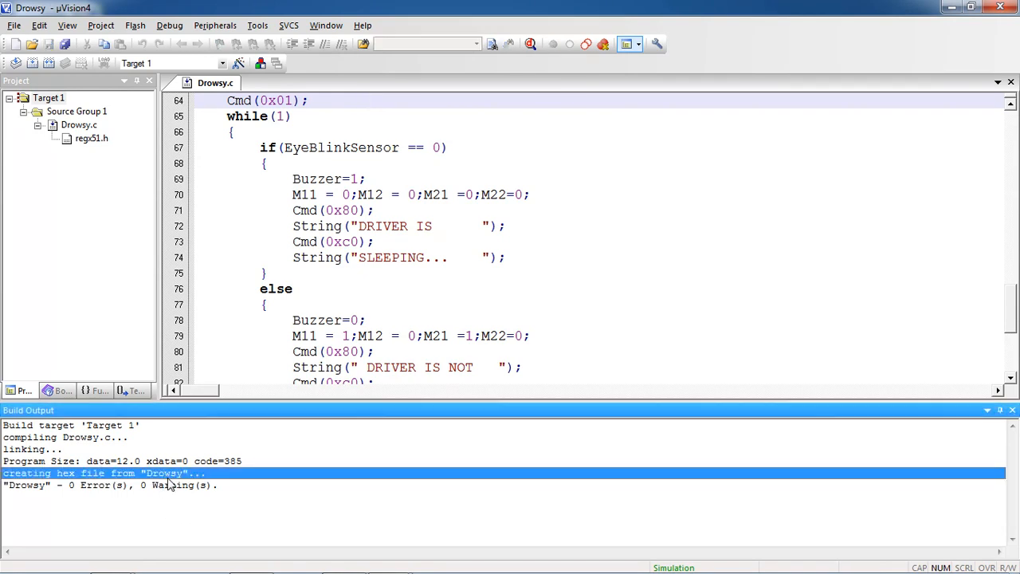
pyautogui.moveTo(361, 275)
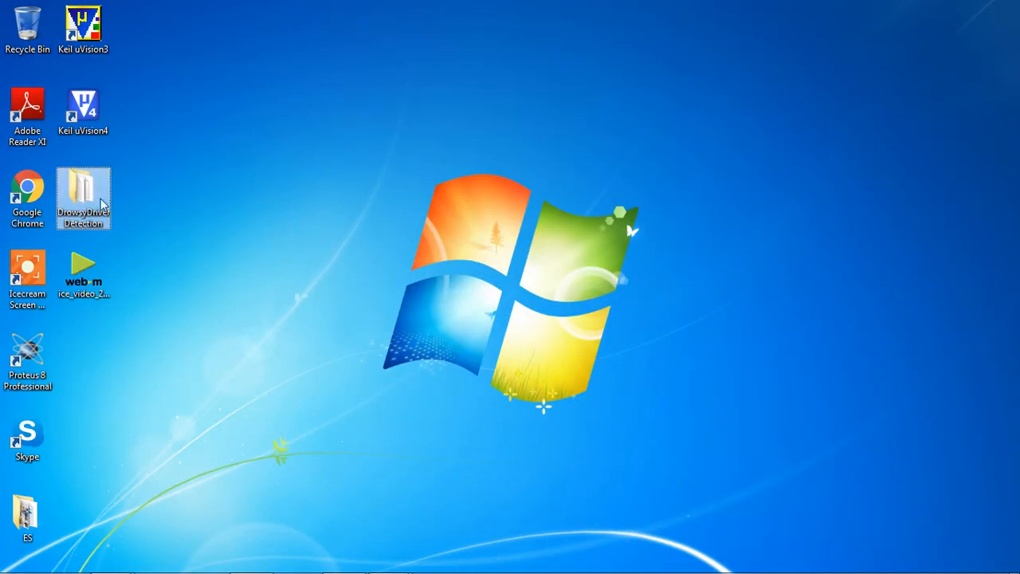
# Step: Open the maximised DrowsyDriverDetection folder and launch the output Proteus project
pyautogui.doubleClick(83, 189)
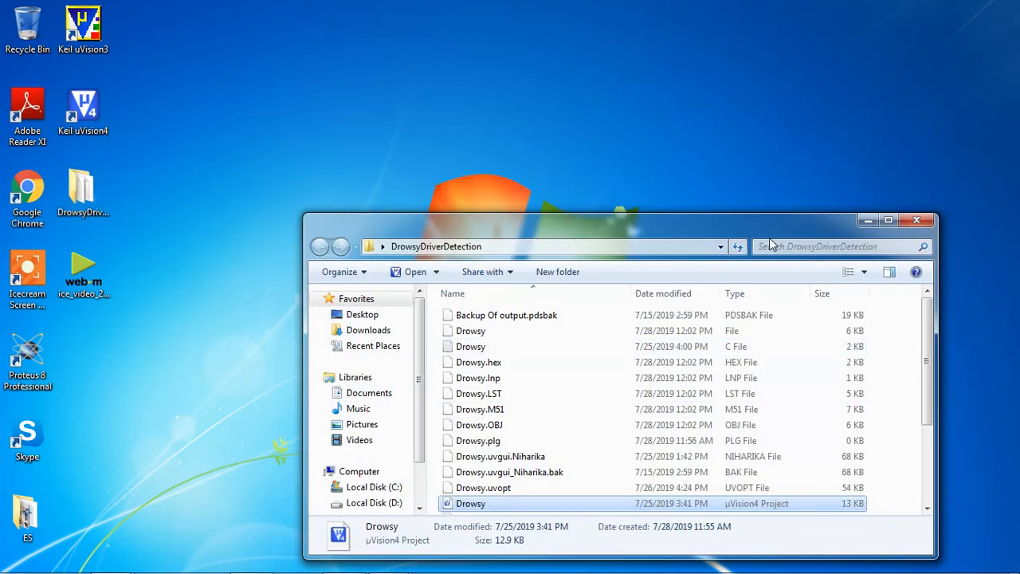
pyautogui.click(887, 219)
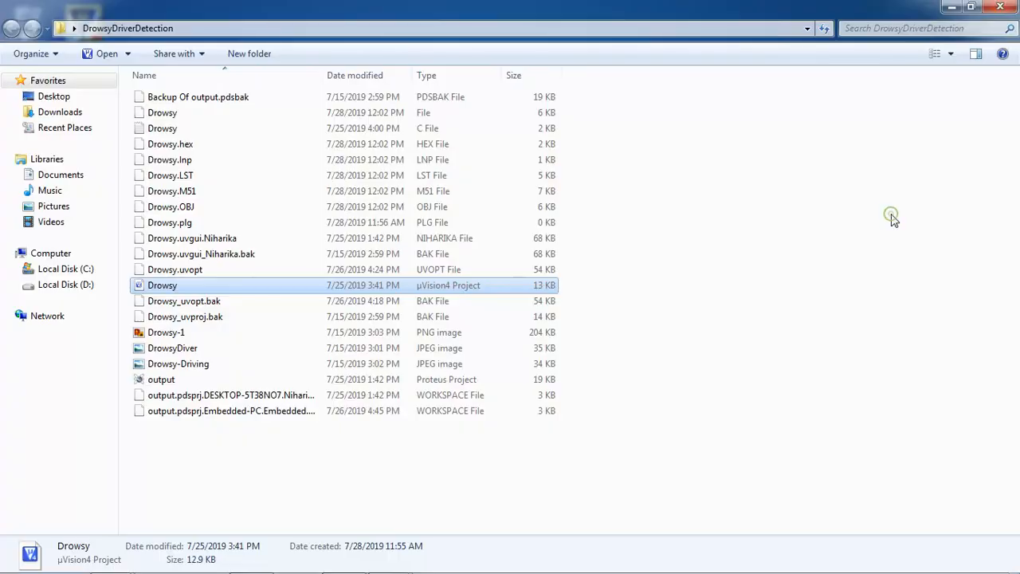
pyautogui.click(161, 378)
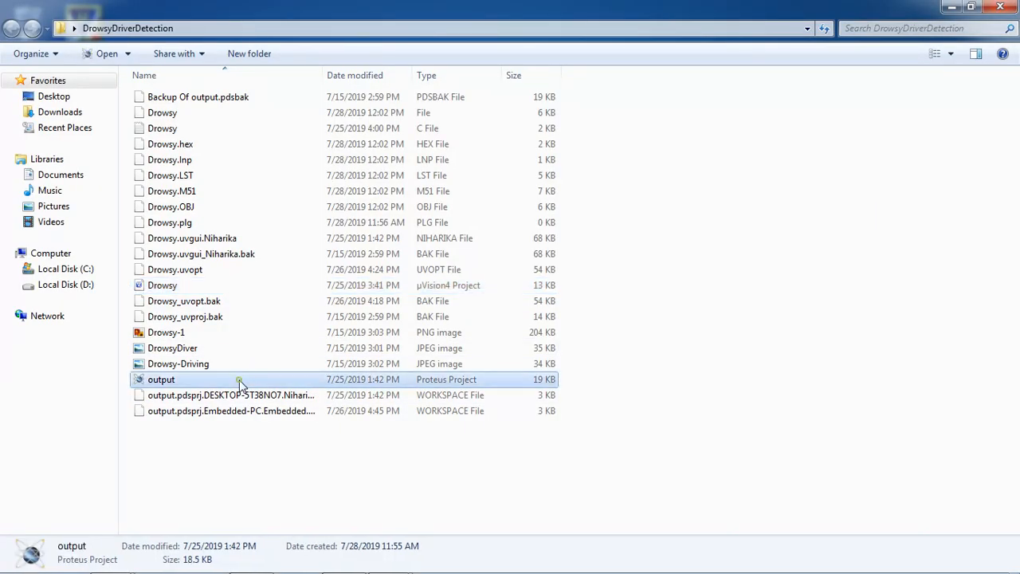
pyautogui.doubleClick(161, 379)
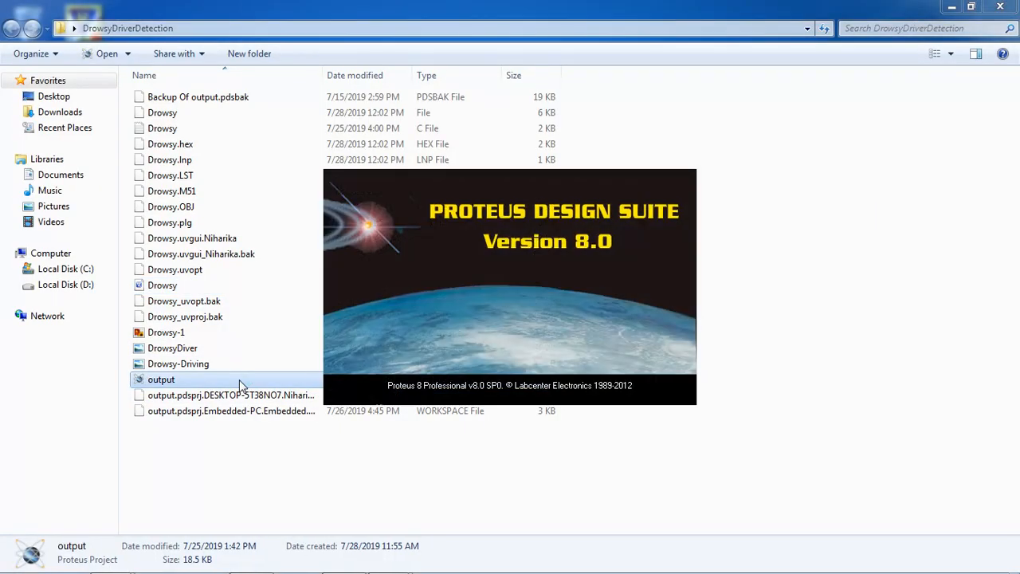
pyautogui.doubleClick(161, 379)
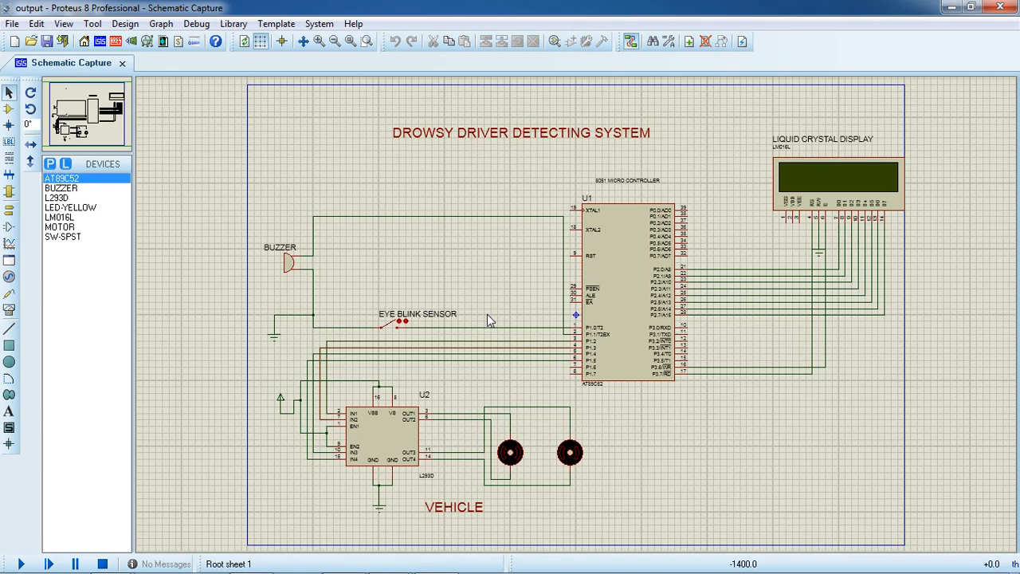
# Step: Set the AT89C52 U1 Program File to Drowsy.hex and confirm
pyautogui.click(391, 322)
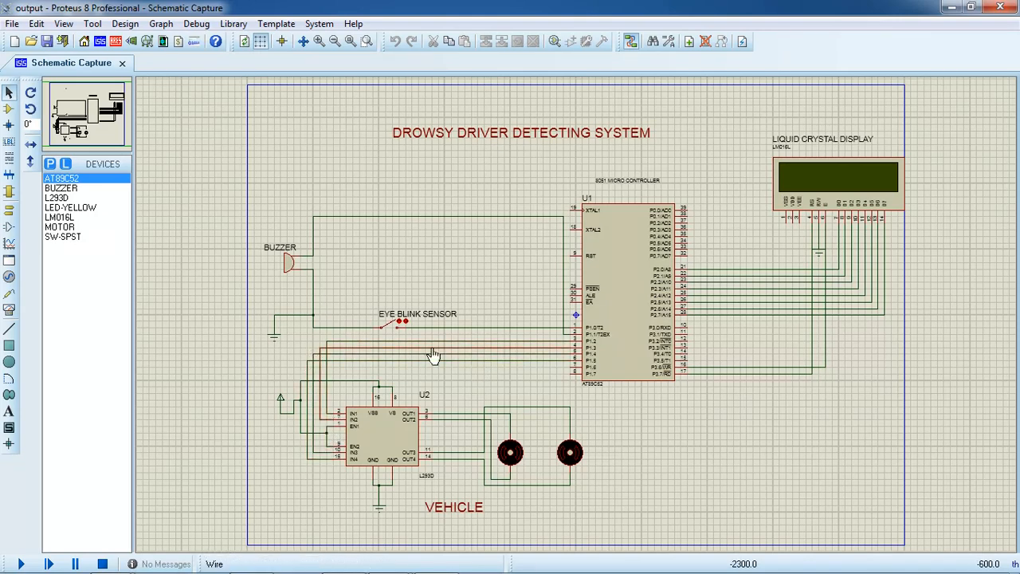
pyautogui.click(317, 41)
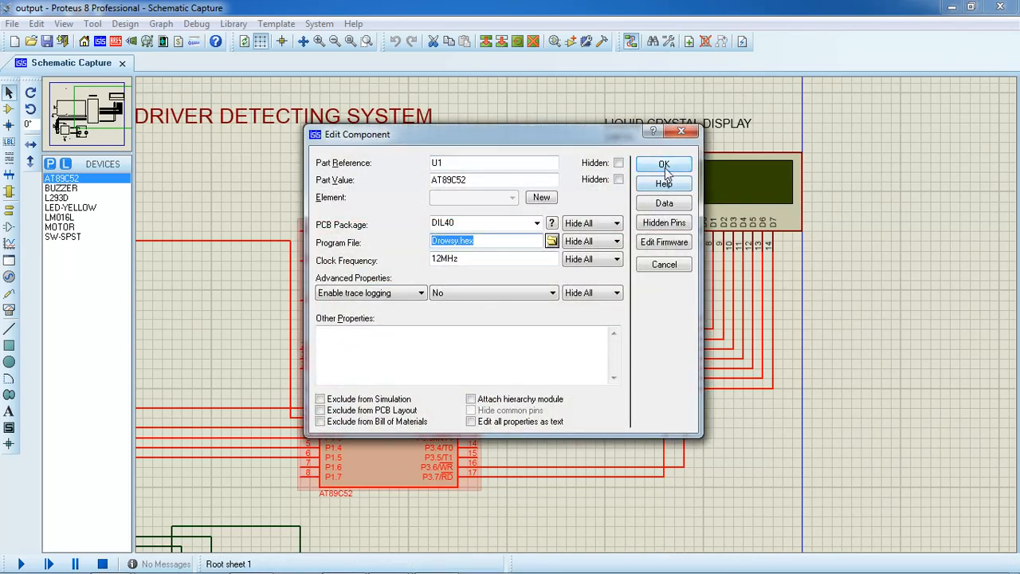
pyautogui.click(663, 165)
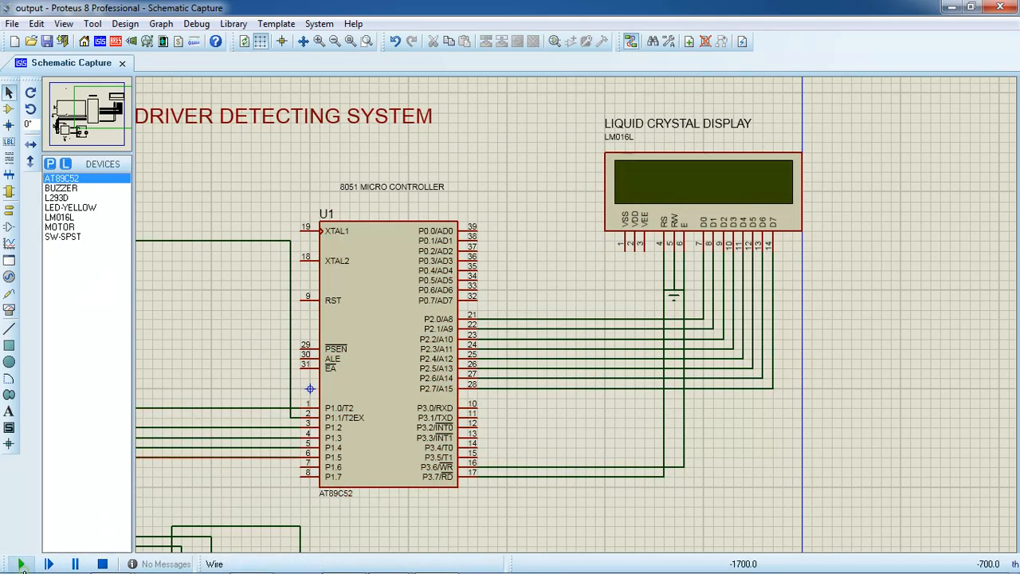
# Step: Start the simulation and watch the LCD driver status messages and motors
pyautogui.click(22, 563)
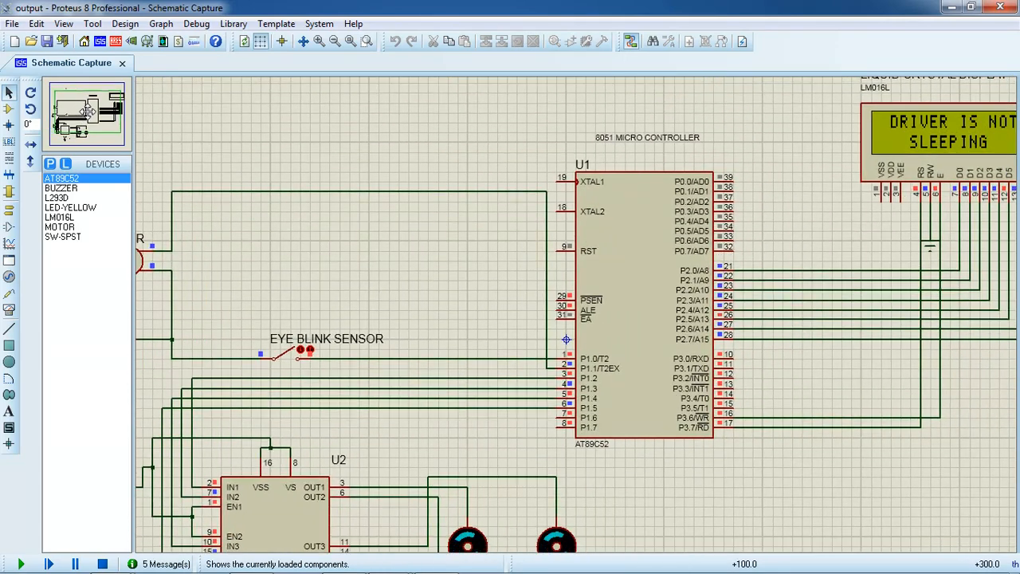
pyautogui.scroll(-3)
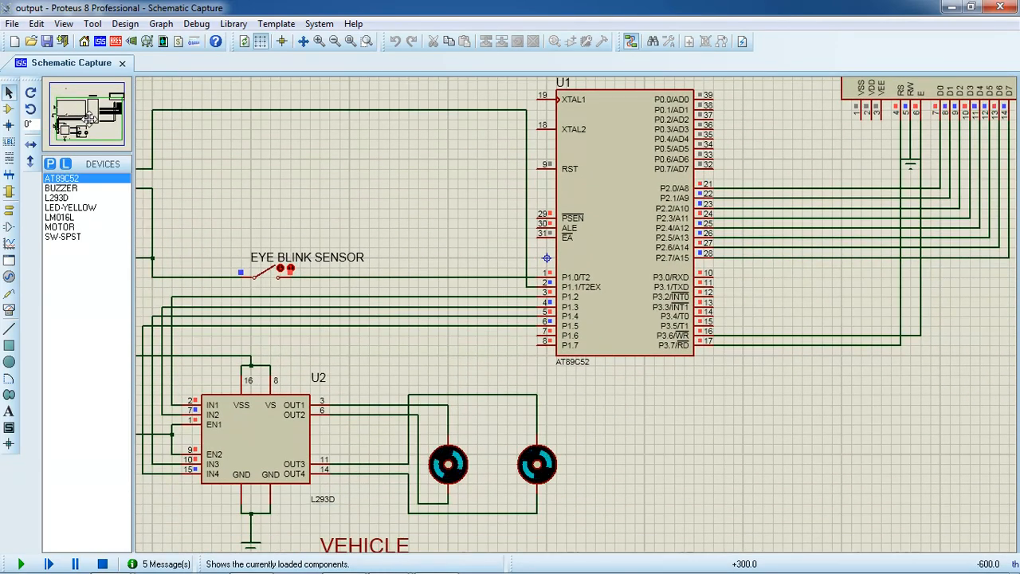
pyautogui.scroll(-3)
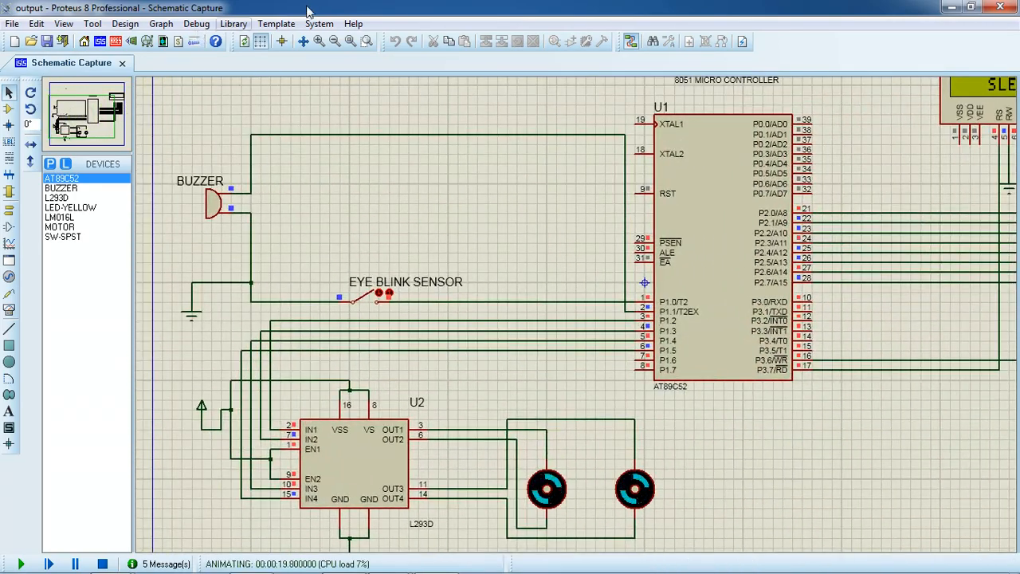
pyautogui.click(333, 41)
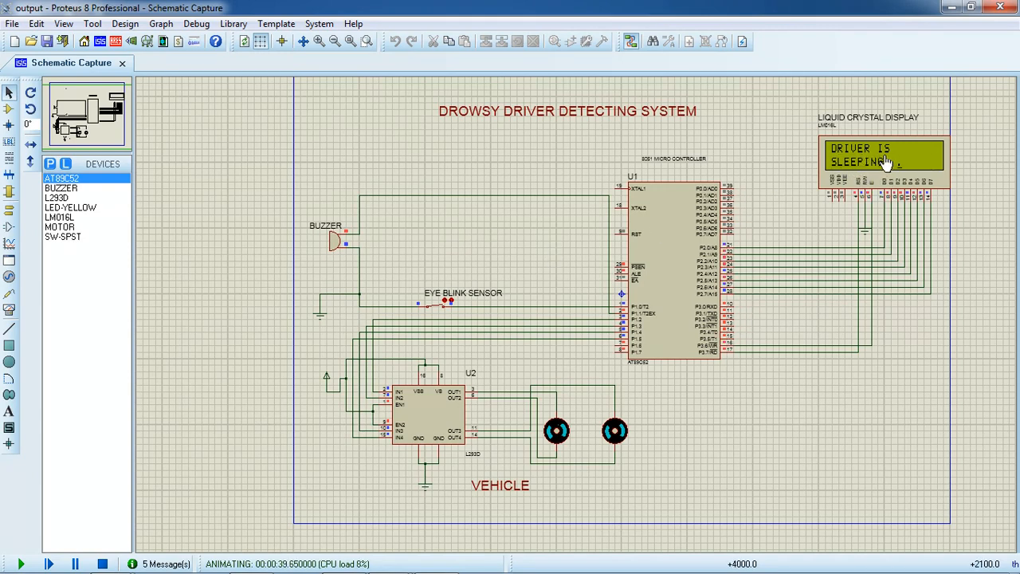
pyautogui.moveTo(456, 333)
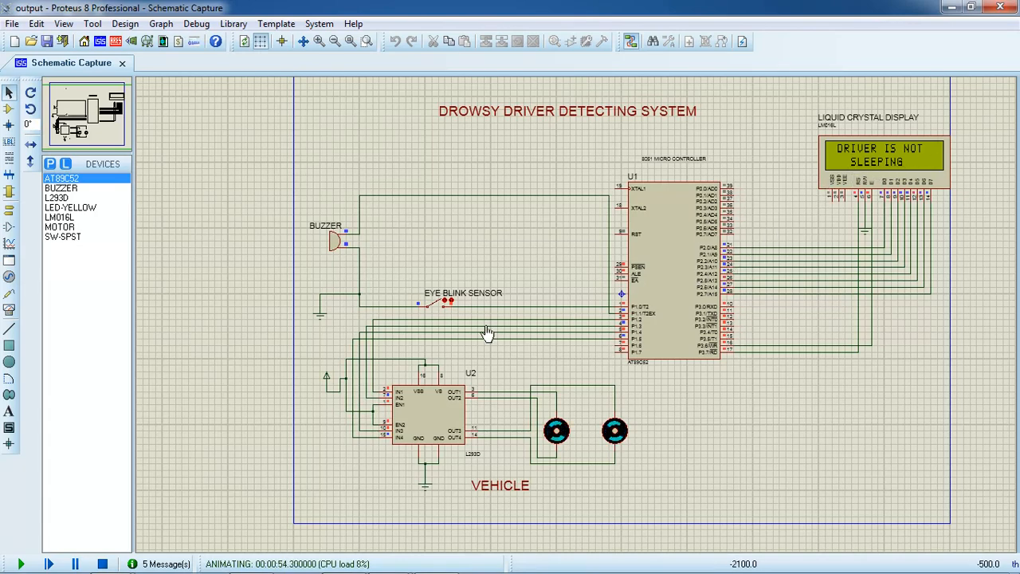
pyautogui.moveTo(545, 350)
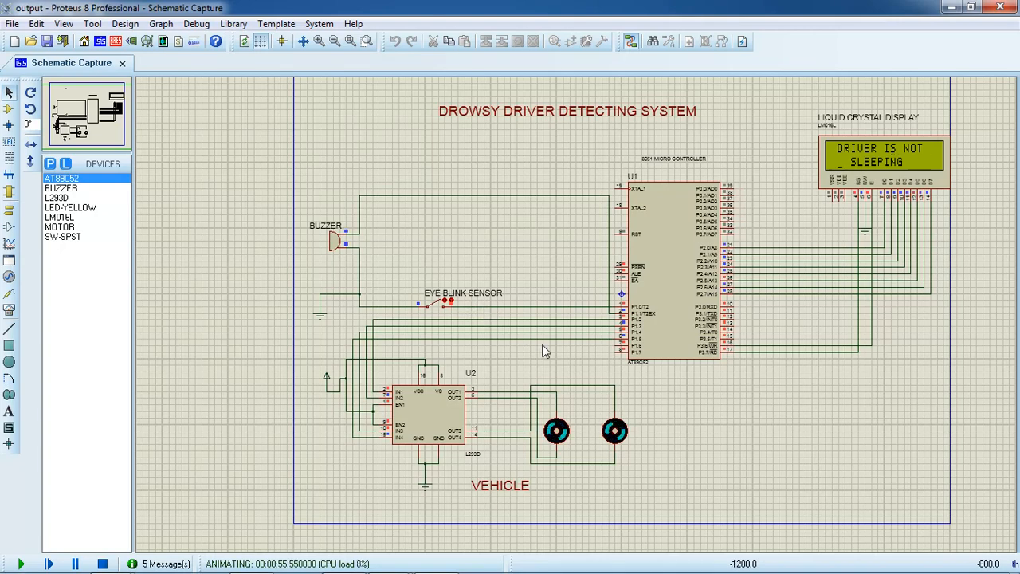